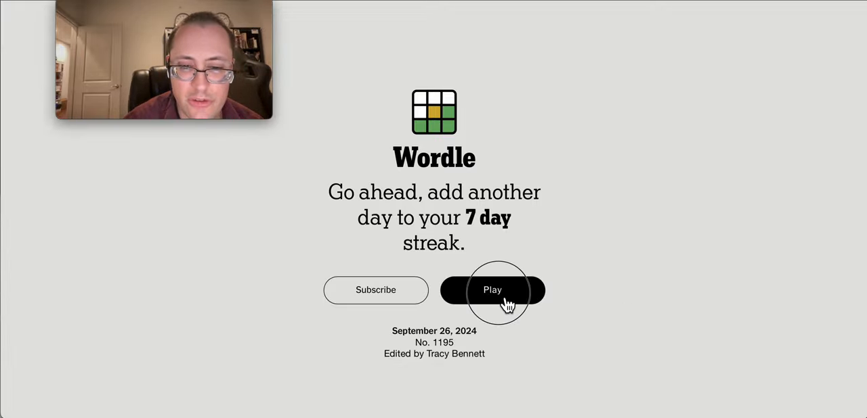
Begin today's Wordle puzzle No. 1195 from the welcome screen.
left_click(493, 289)
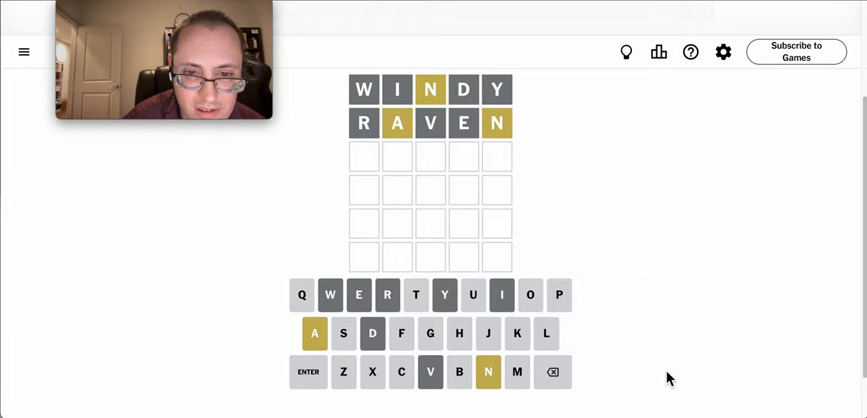
type("UR")
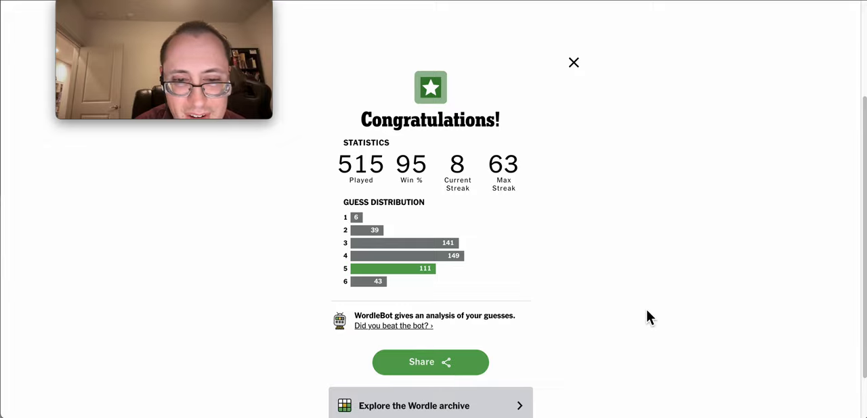
mouse_move(574, 63)
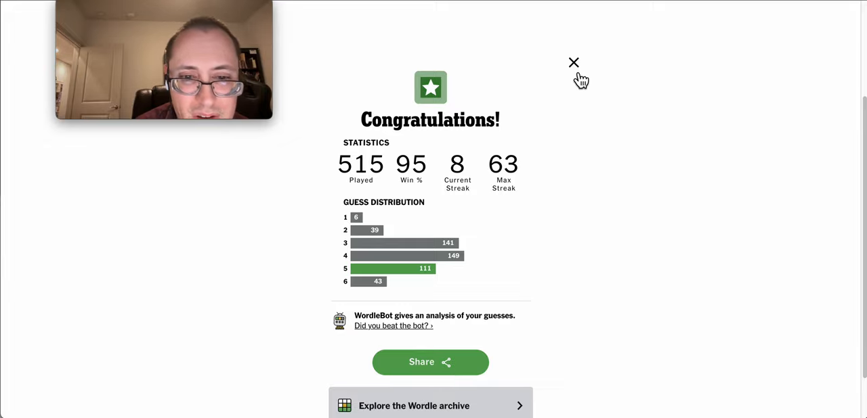
Dismiss the statistics panel to reveal the solved board ending in THANK.
left_click(572, 61)
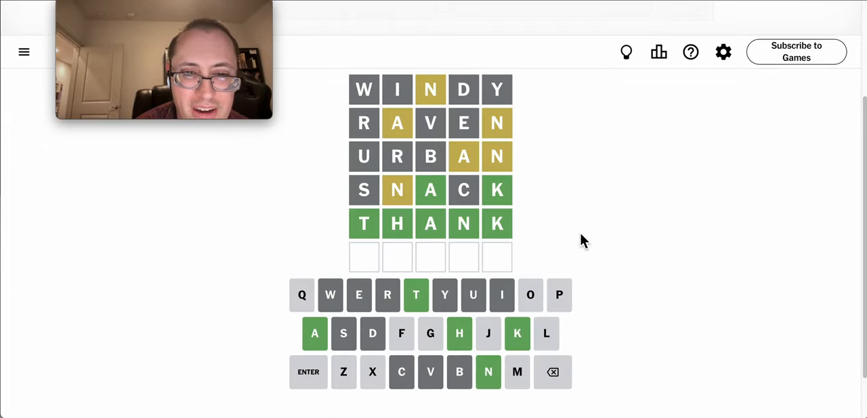